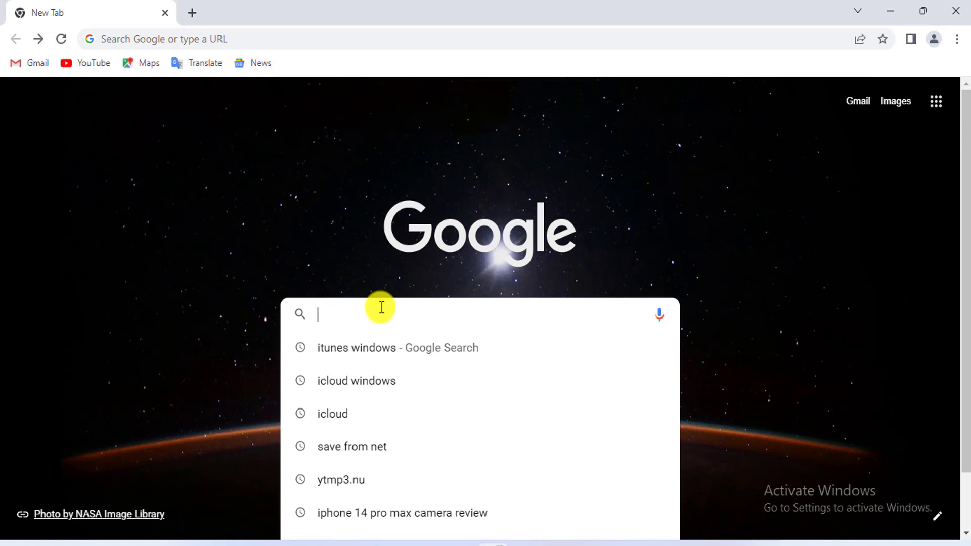
Search Google for 'altstore'.
text(altstore)
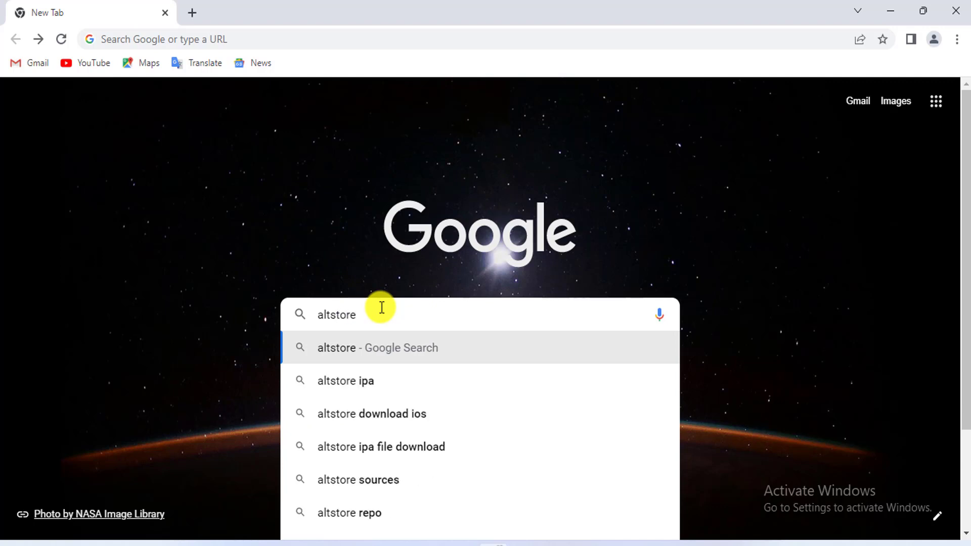
click(376, 347)
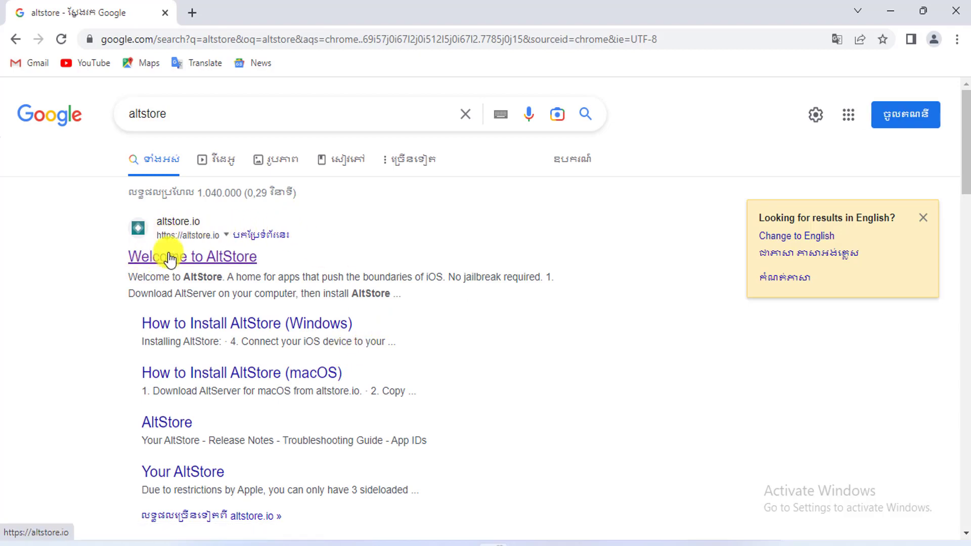
Open altstore.io and download the AltServer installer for Windows.
click(193, 256)
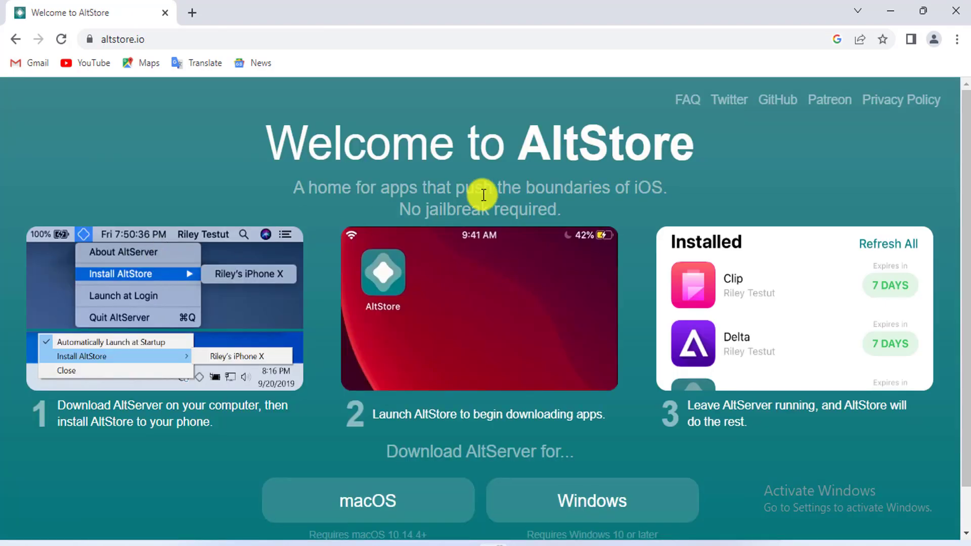
scroll(down, 3)
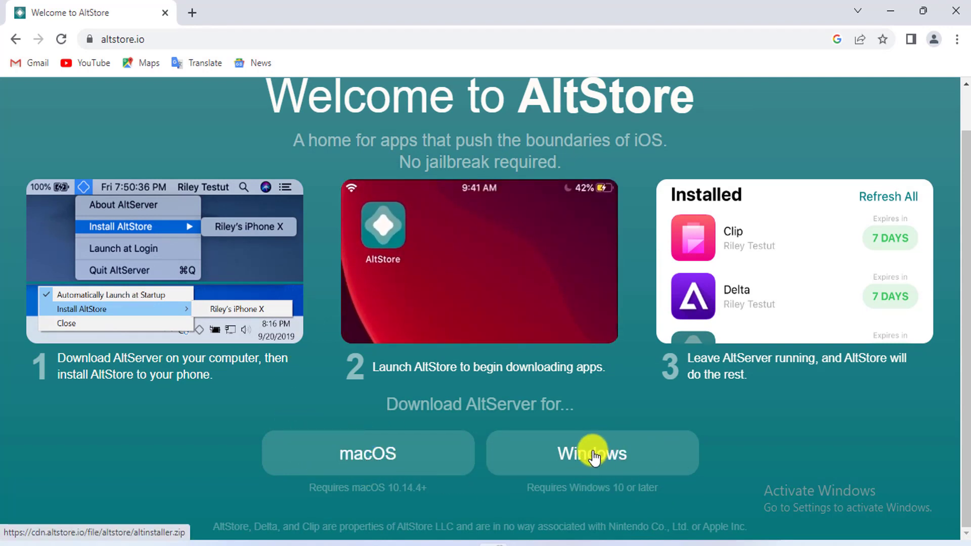
click(591, 452)
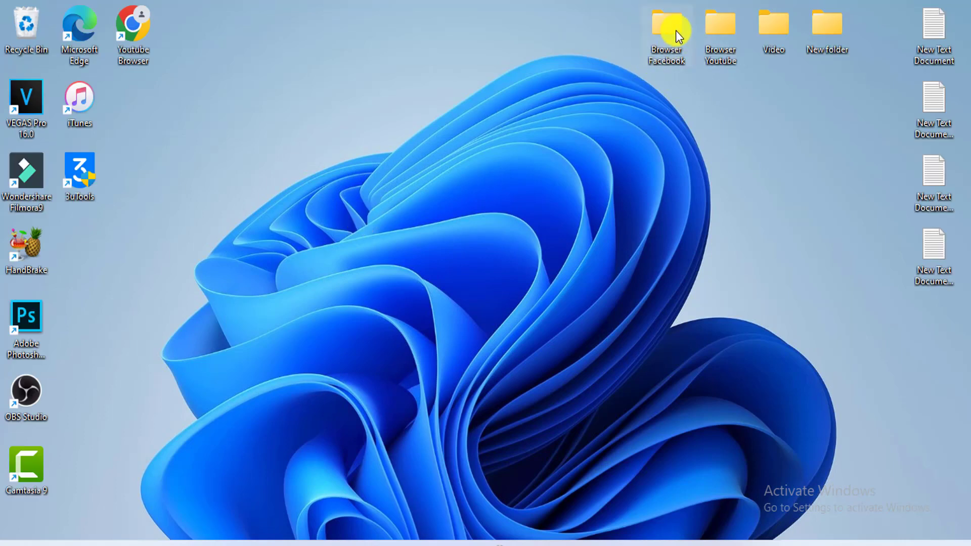
Extract the altinstaller archive in Downloads and open the extracted altinstaller folder.
double_click(666, 28)
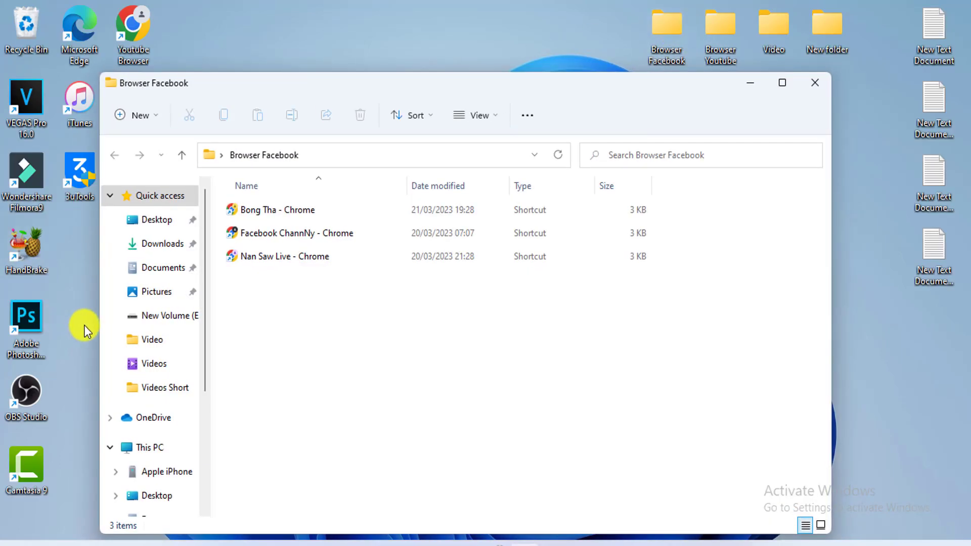
click(164, 243)
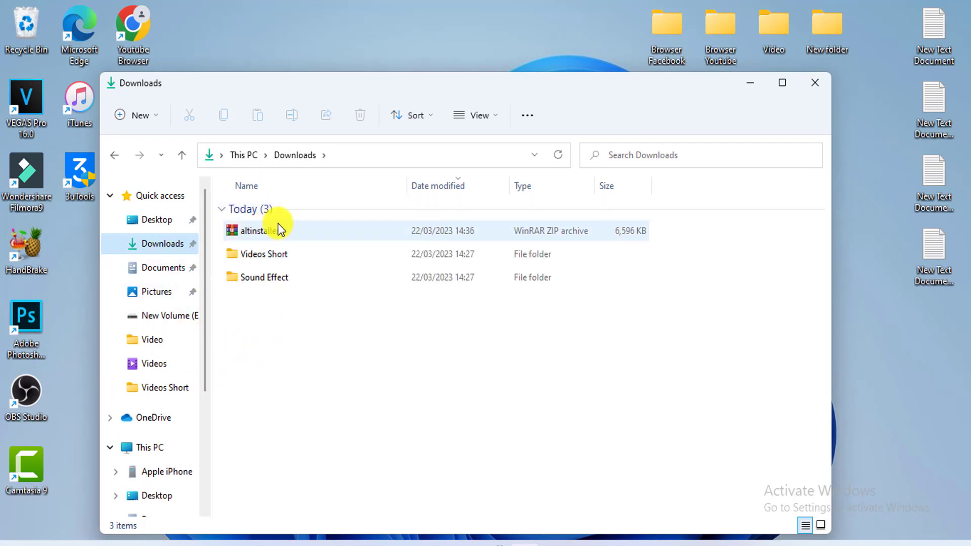
mouse_move(279, 232)
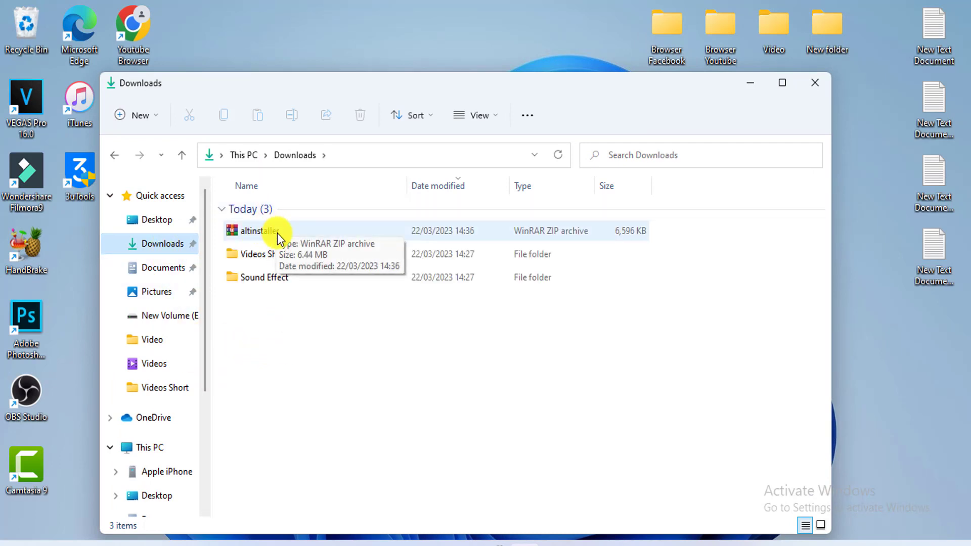
right_click(253, 230)
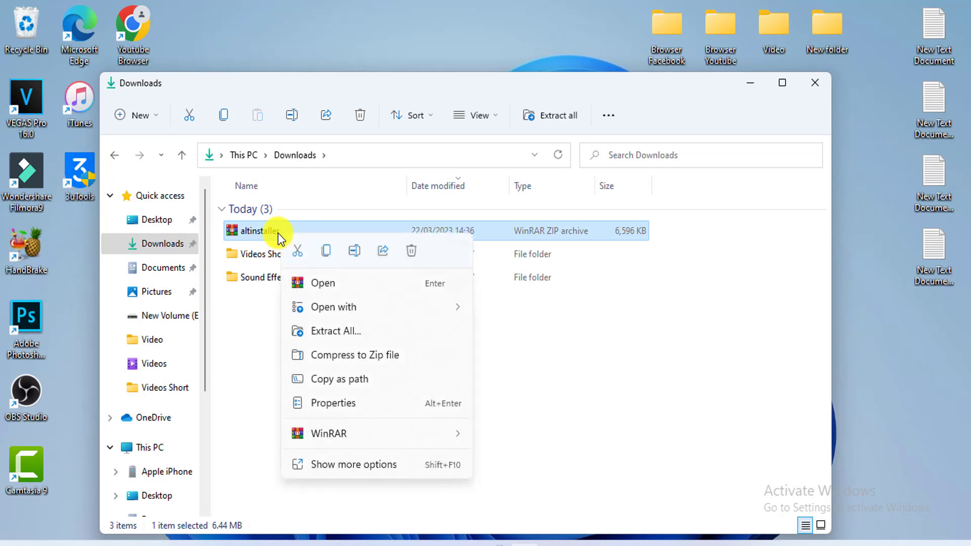
mouse_move(379, 337)
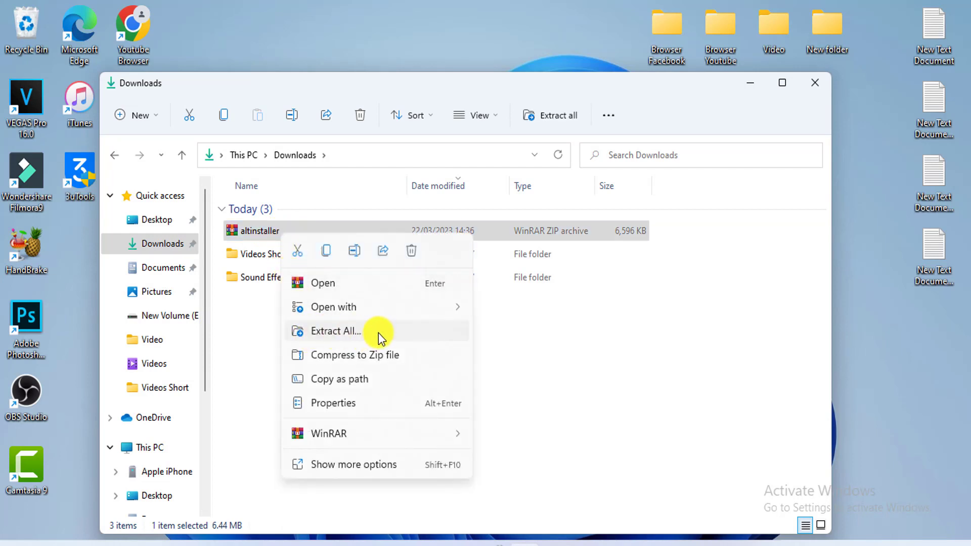
click(336, 330)
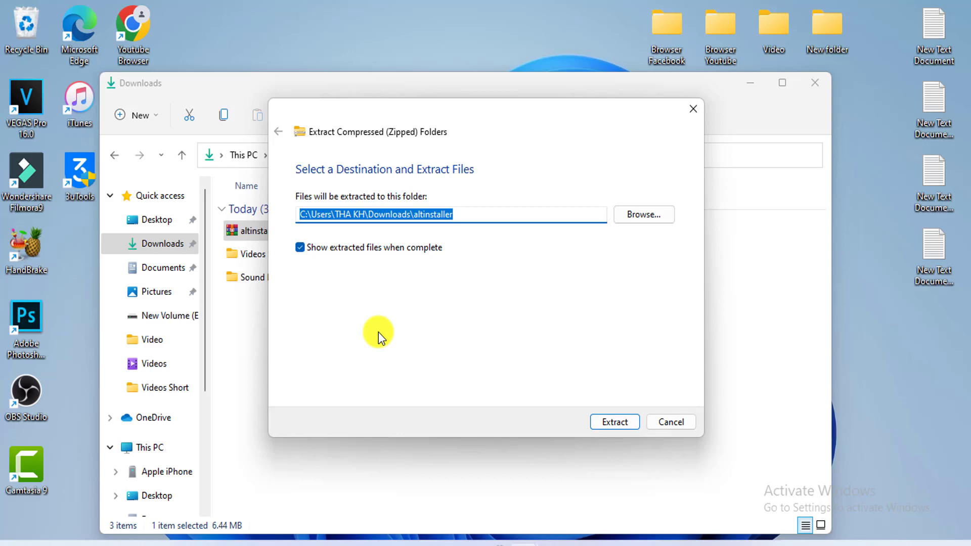
click(614, 422)
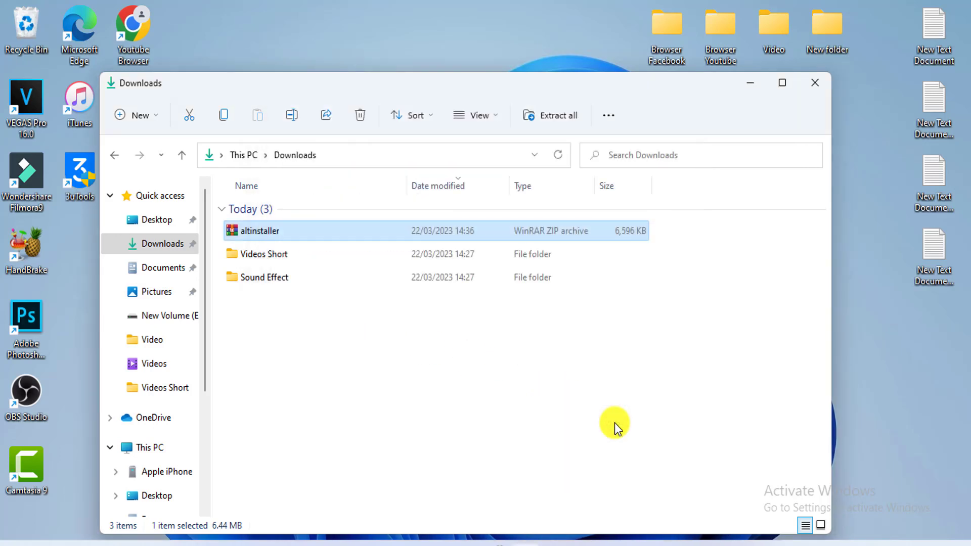
double_click(255, 230)
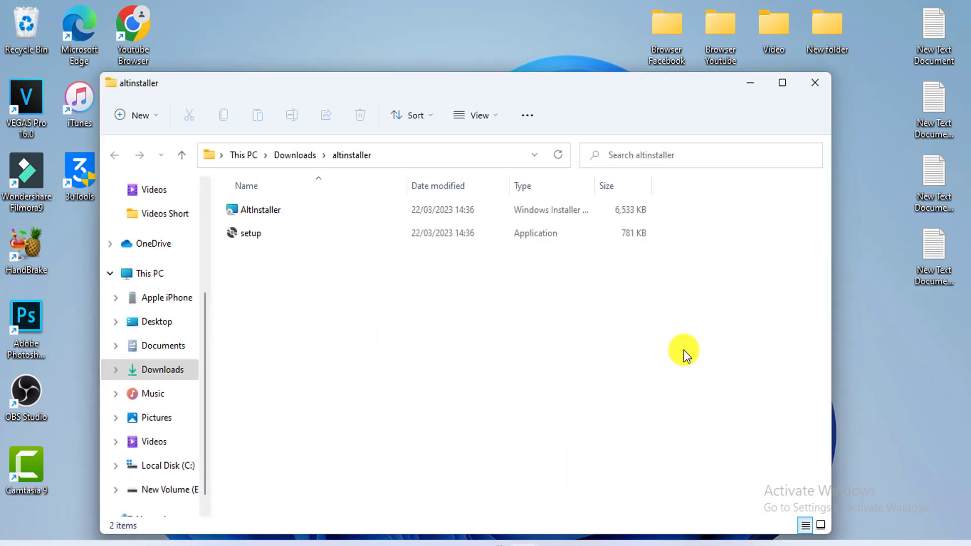
mouse_move(624, 100)
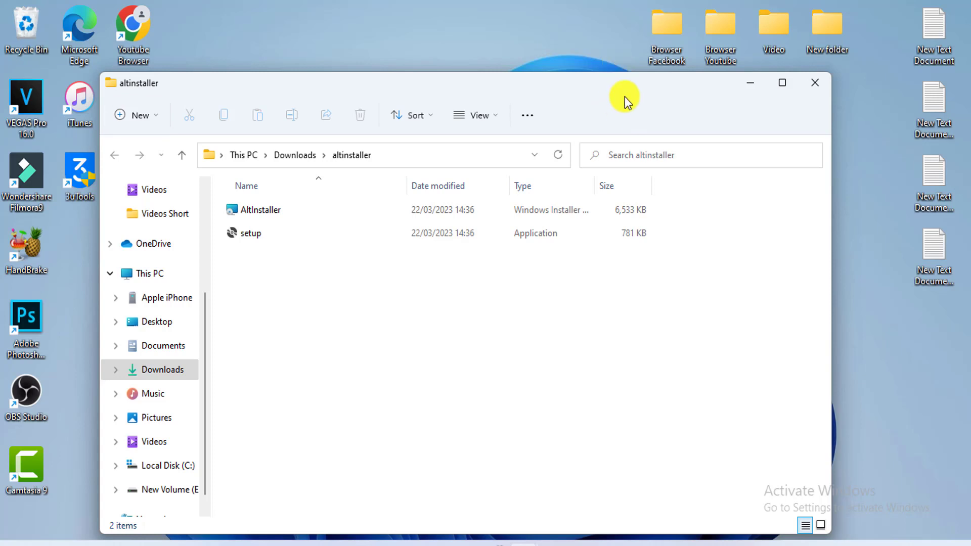
Run AltServer setup with the default installation folder through to completion.
click(263, 194)
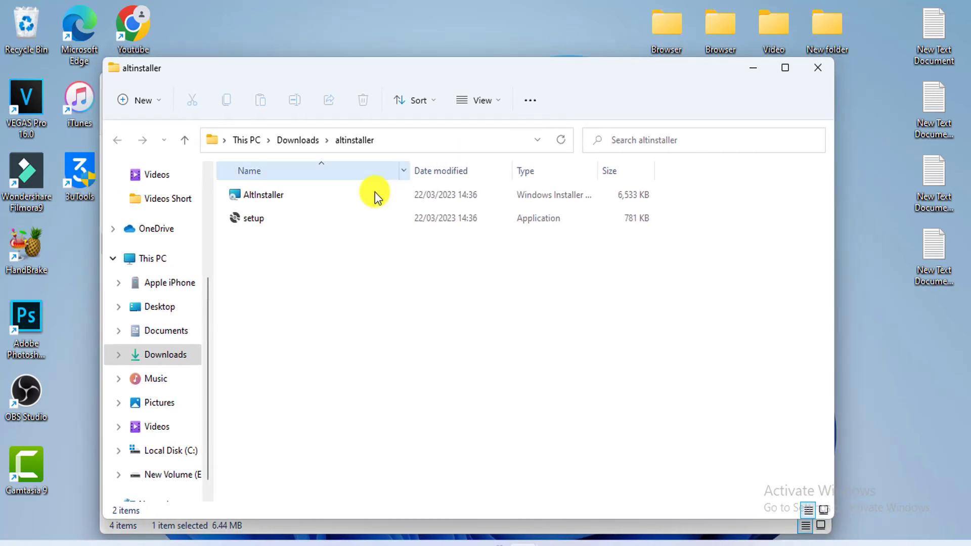
click(253, 218)
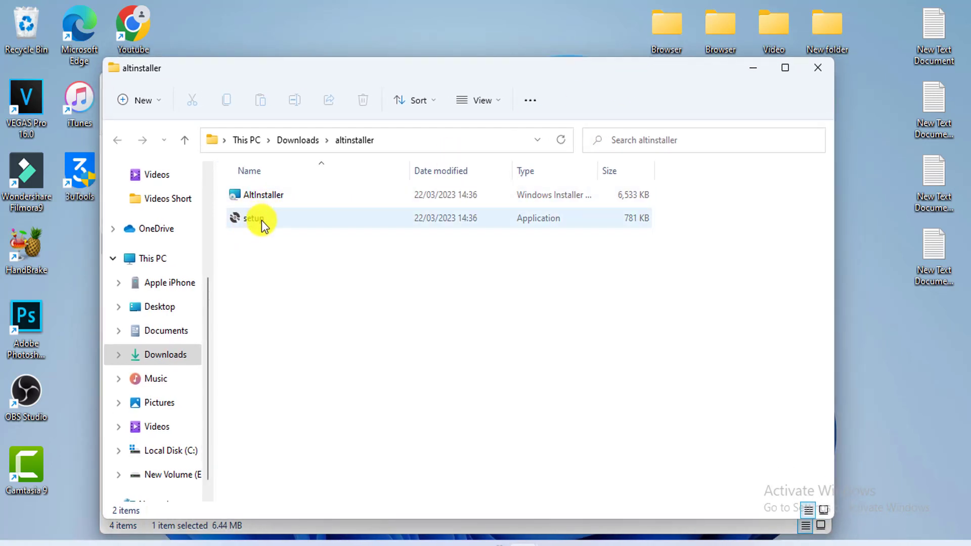
double_click(254, 218)
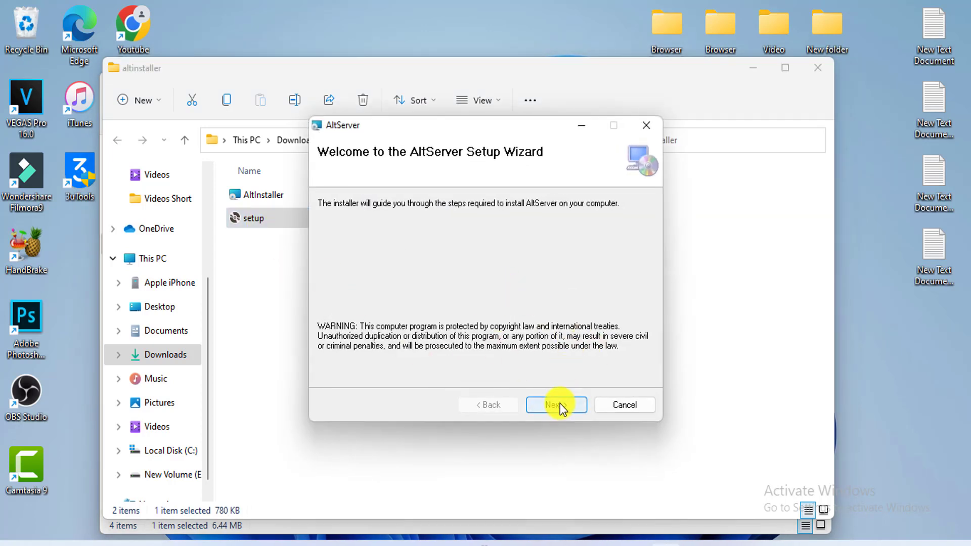
click(555, 405)
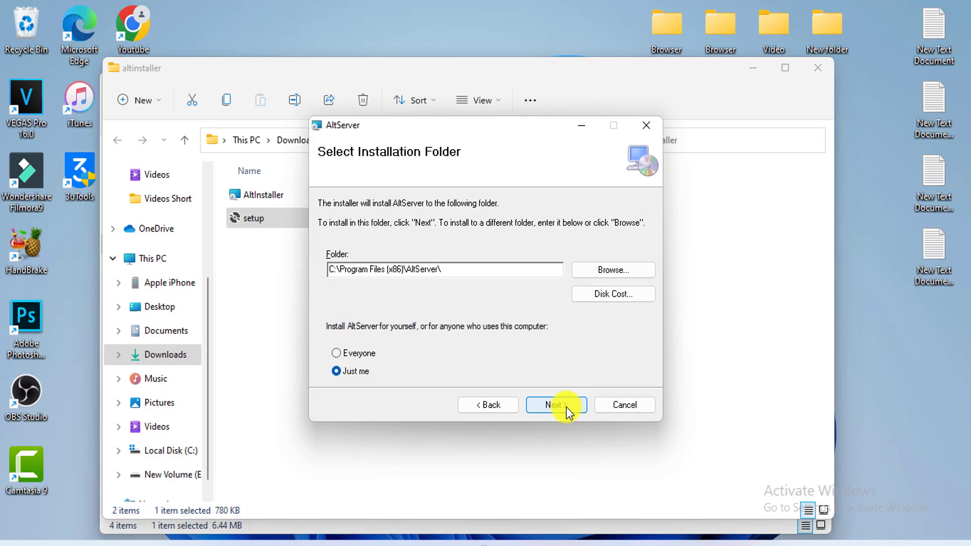
click(555, 405)
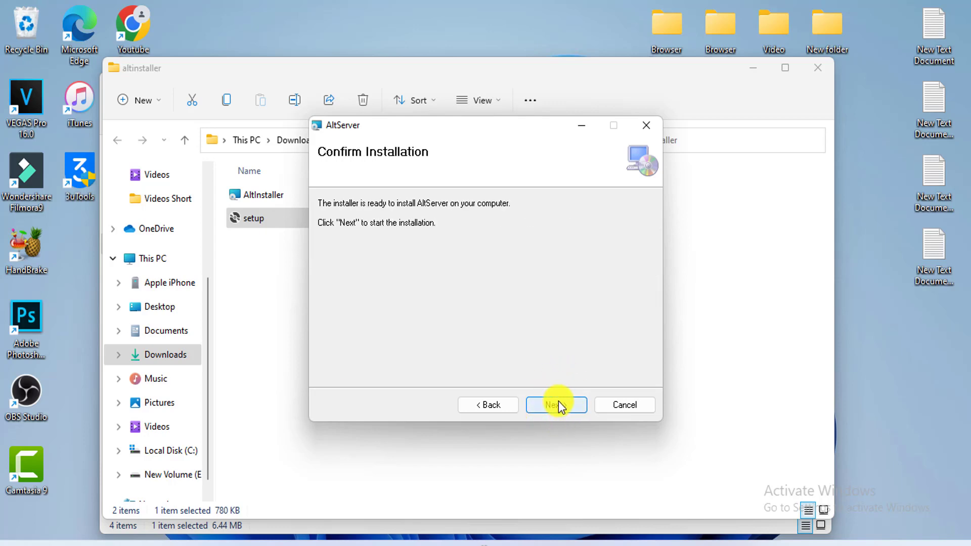
click(555, 405)
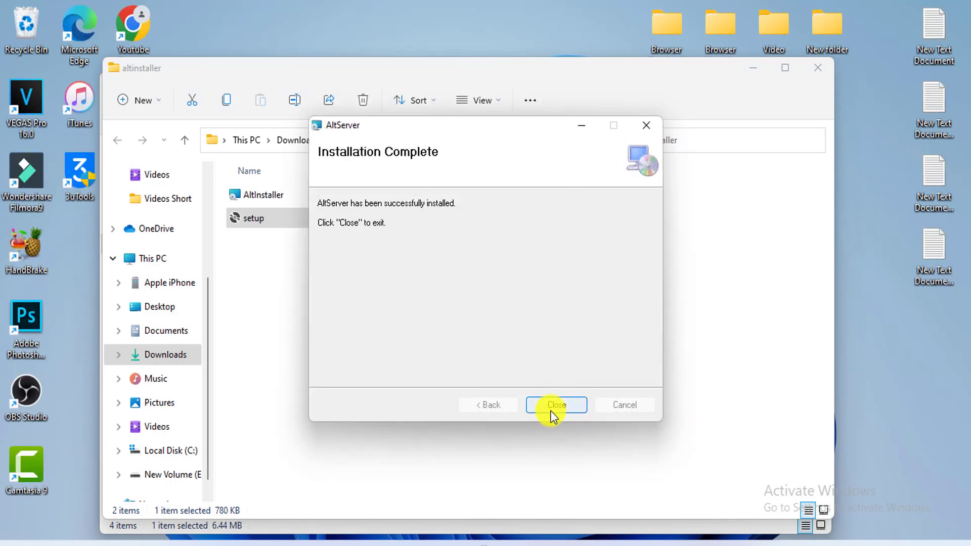
click(556, 405)
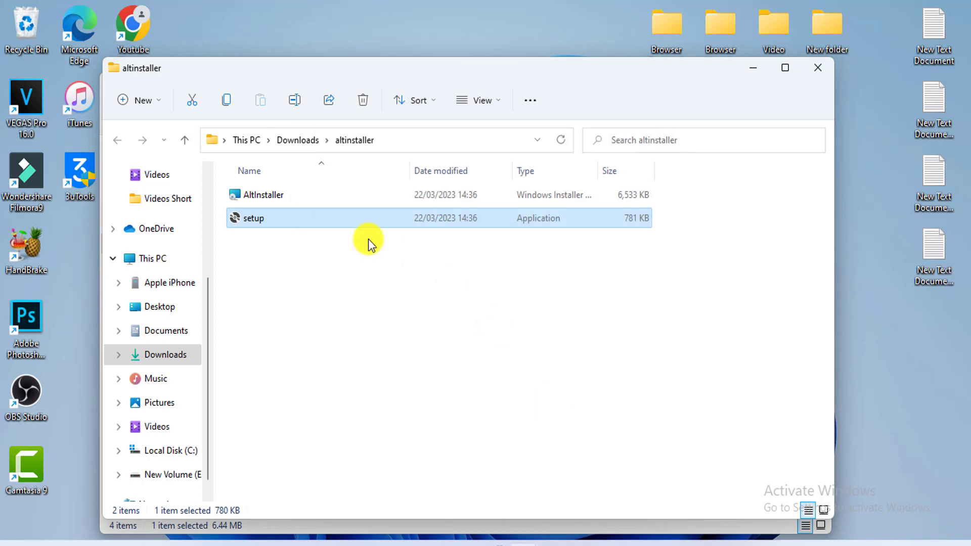
mouse_move(631, 115)
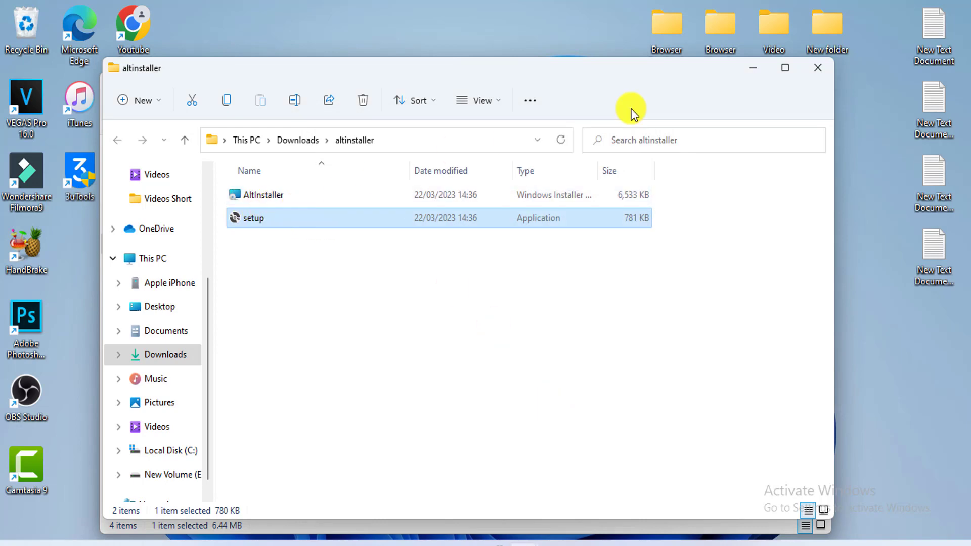
Allow AltServer through Windows Defender Firewall on public networks.
click(184, 140)
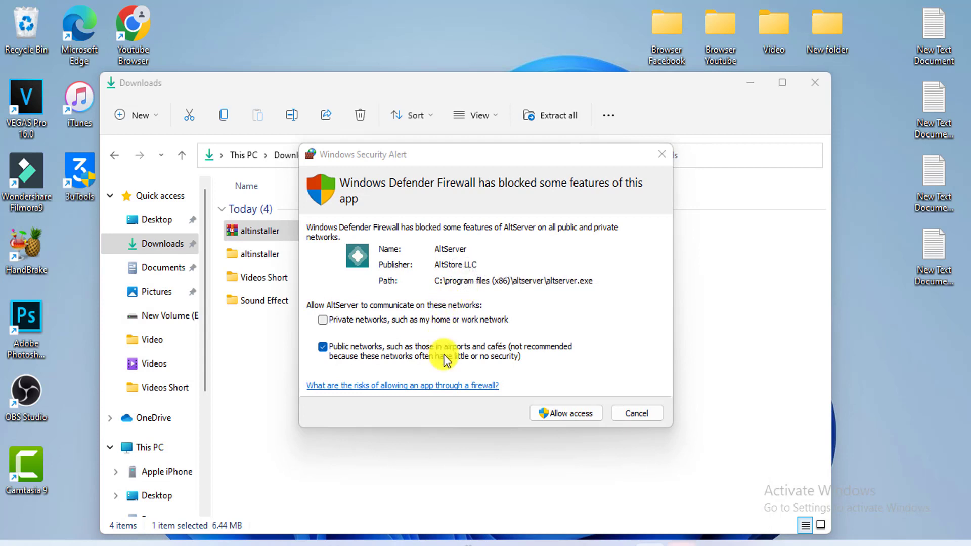
mouse_move(564, 413)
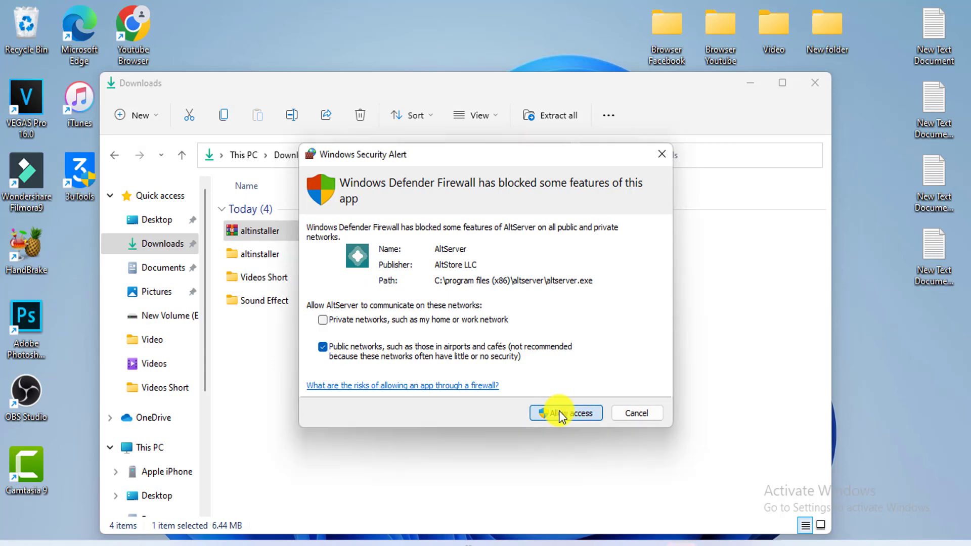
click(565, 413)
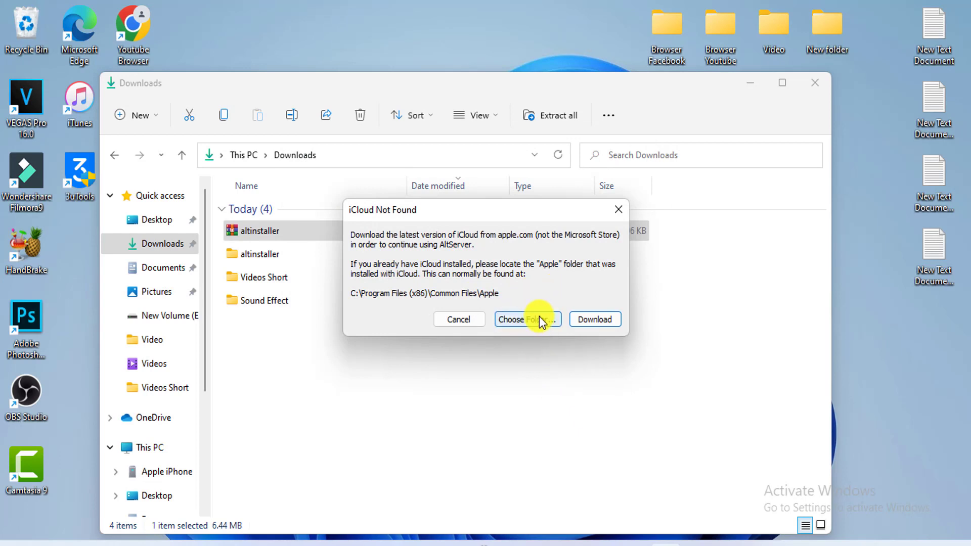
mouse_move(388, 206)
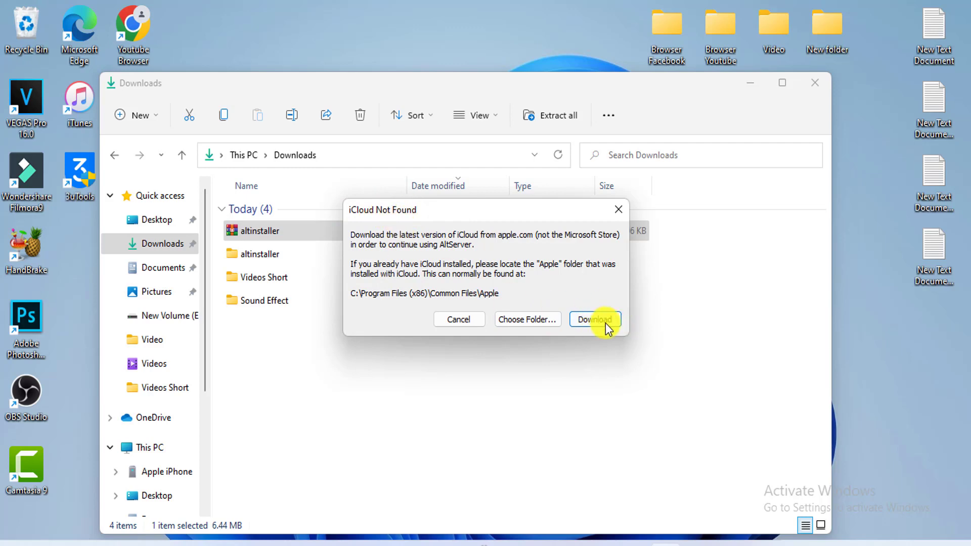
Choose Download in the iCloud Not Found dialog.
click(593, 320)
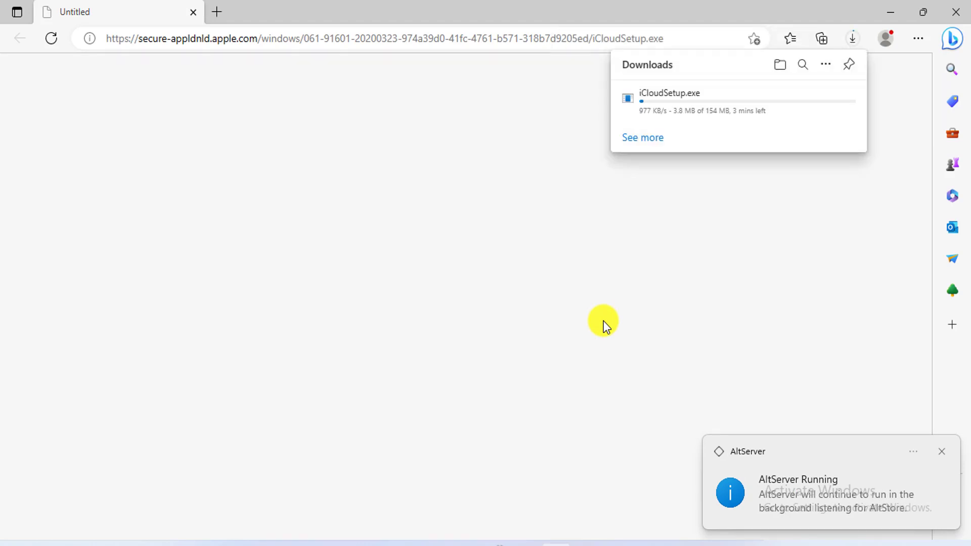
mouse_move(682, 121)
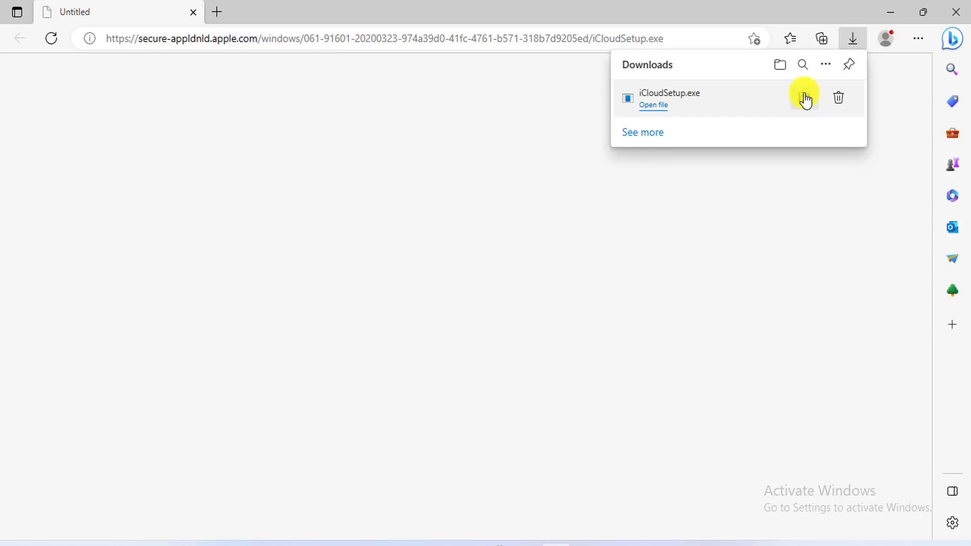
Show the downloaded iCloudSetup.exe in its Downloads folder.
click(780, 64)
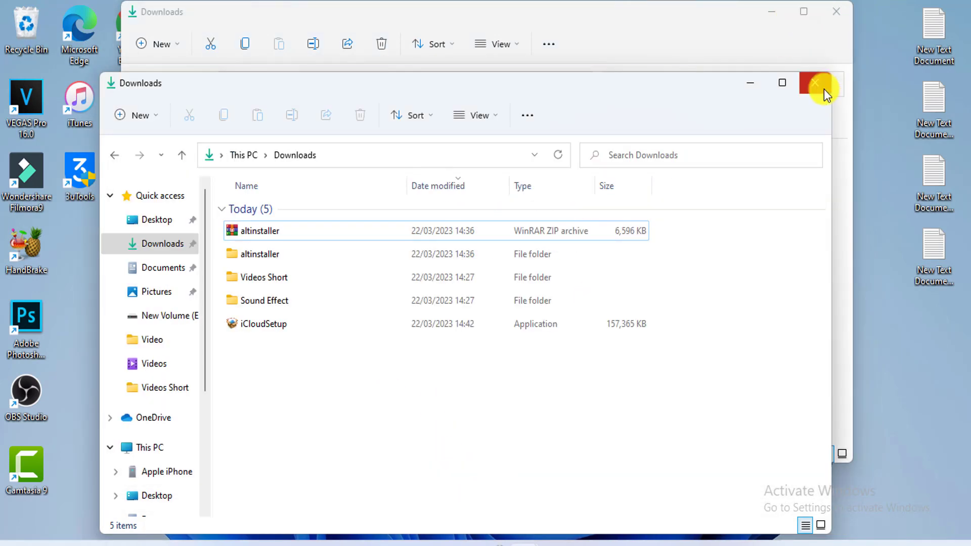
Select the iCloudSetup application in the Downloads folder.
click(815, 83)
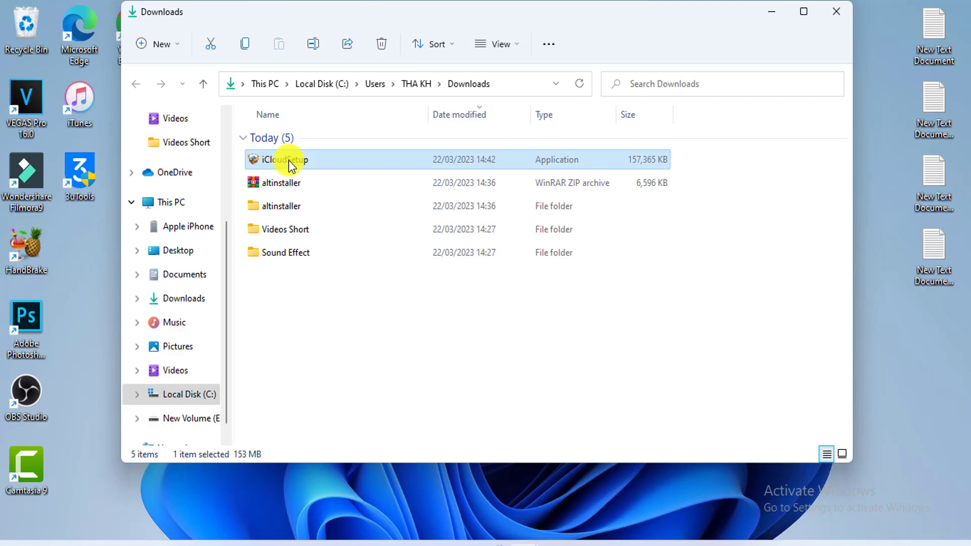
right_click(282, 159)
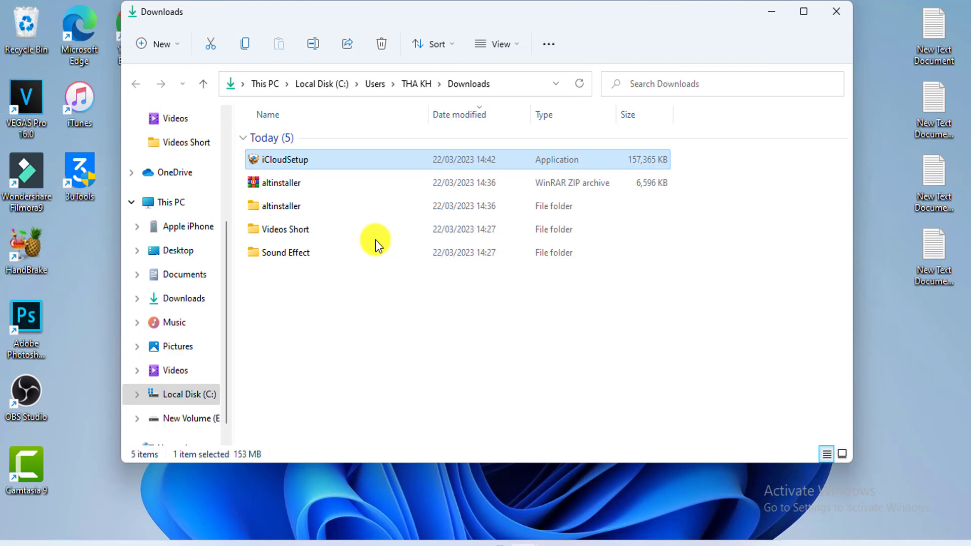
mouse_move(637, 172)
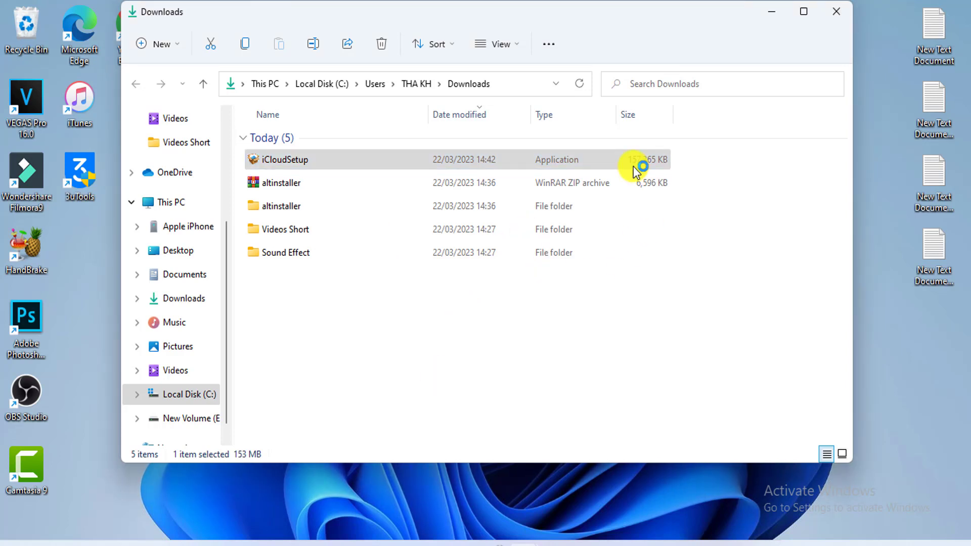
Install iCloud for Windows, accepting the licence and declining the restart.
double_click(284, 160)
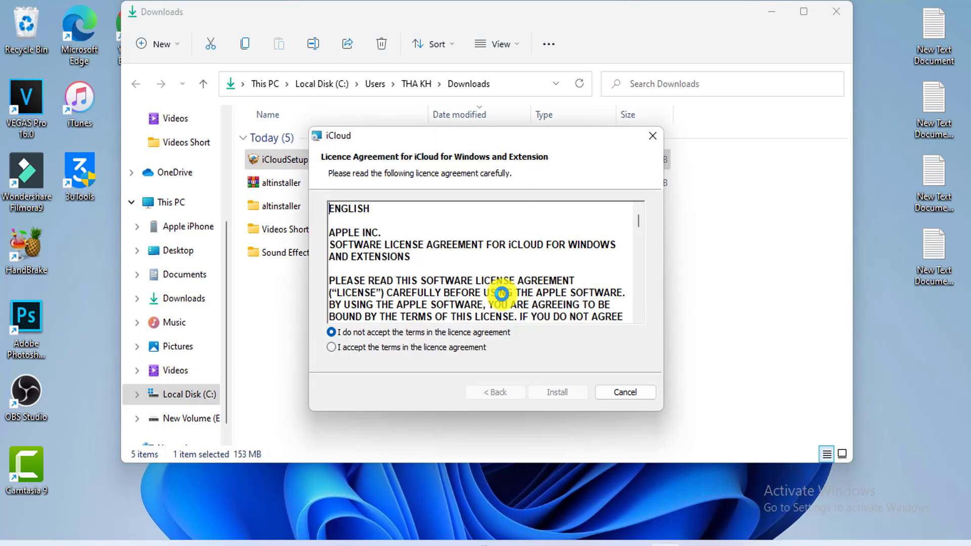
click(331, 347)
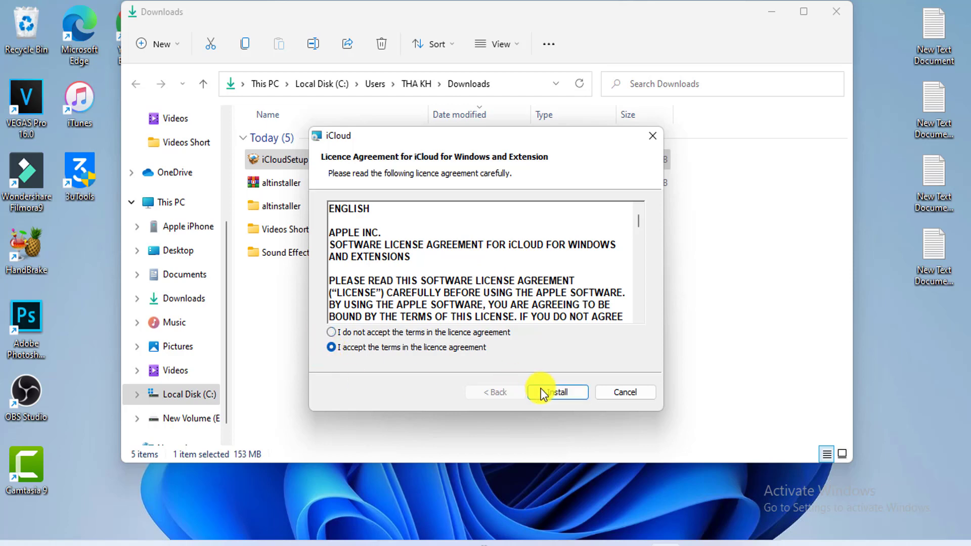
click(556, 392)
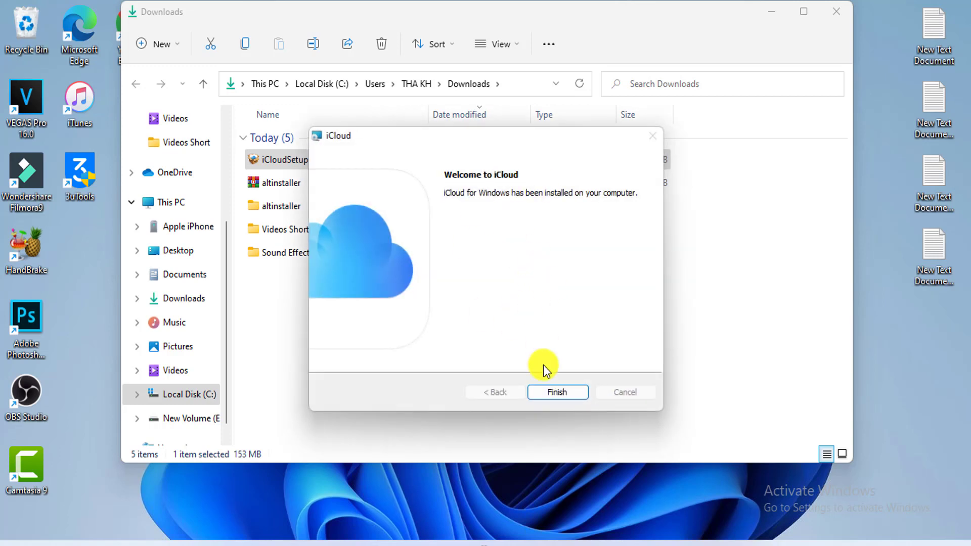
click(557, 391)
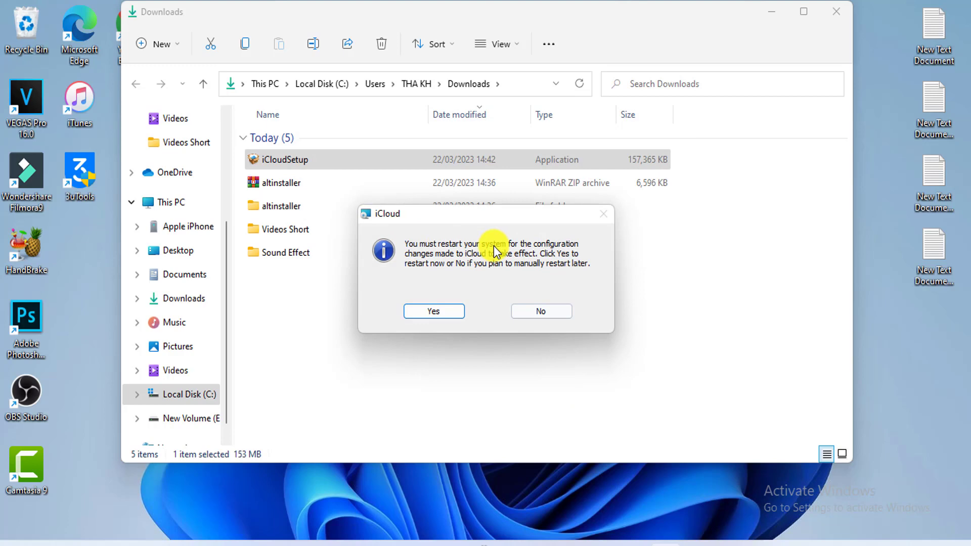
click(539, 311)
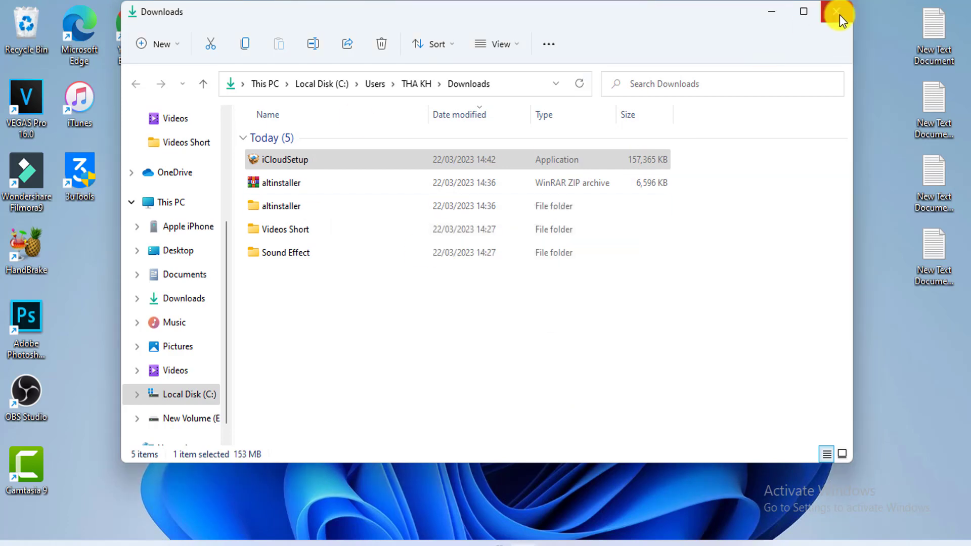
Close the Downloads window and launch AltServer from Start by searching 'alt'.
click(838, 11)
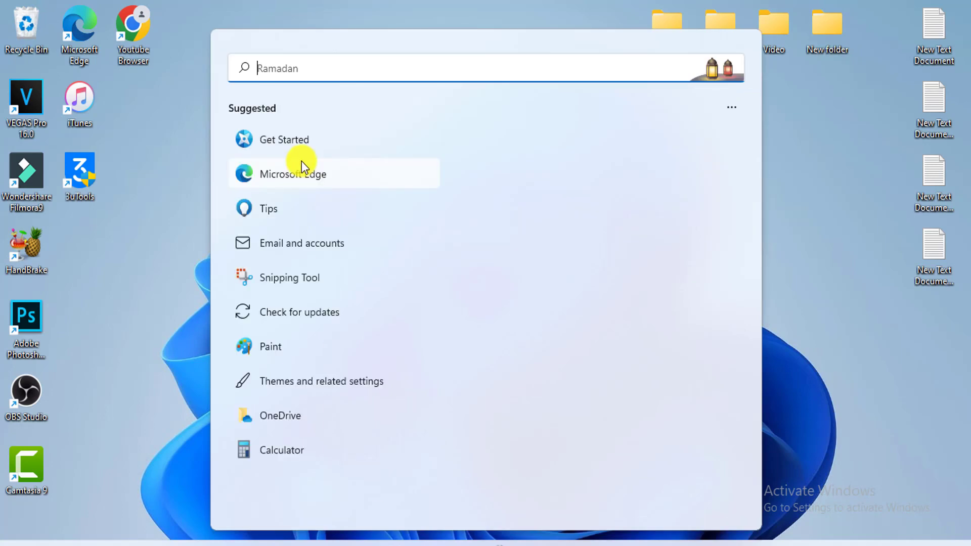
text(alt)
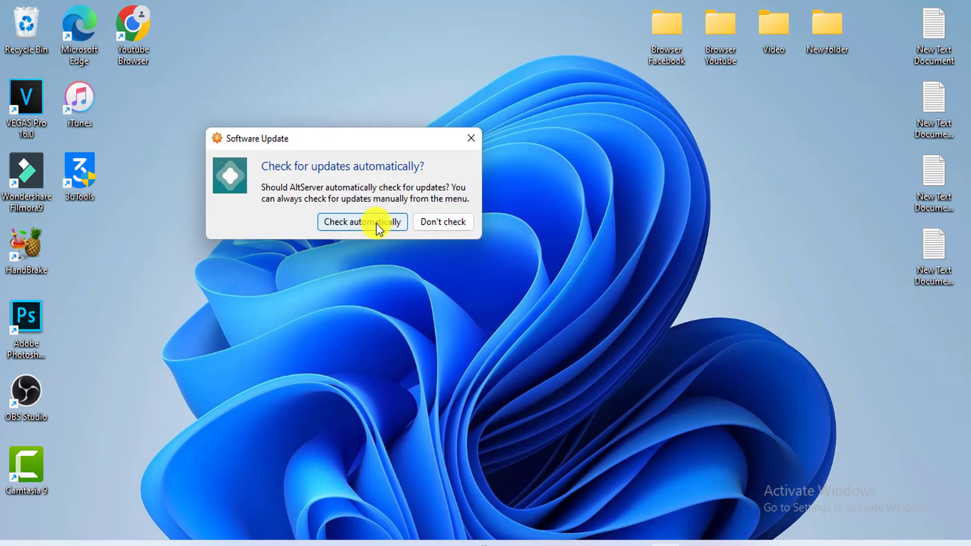
Enable automatic update checks, download AltServer 1.6.1, and launch its installer.
click(362, 221)
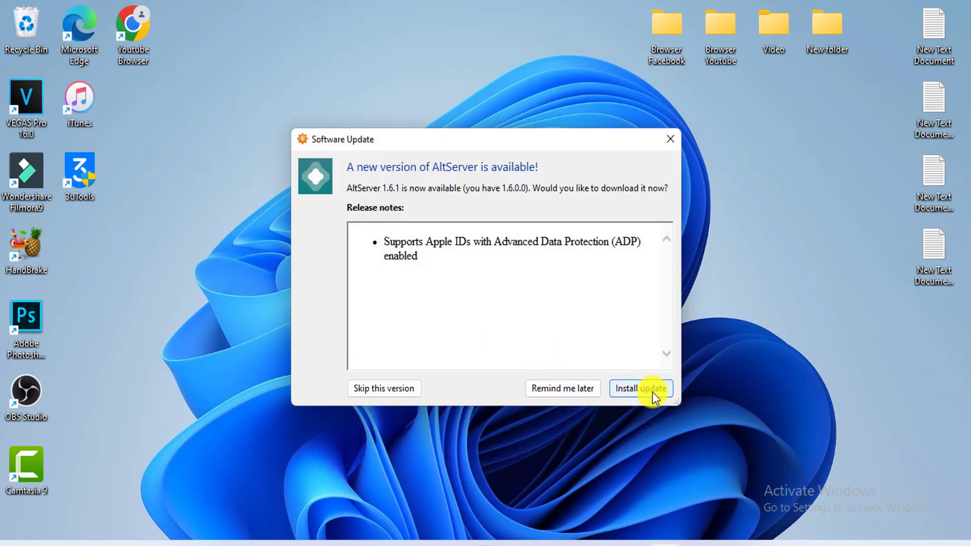
click(640, 388)
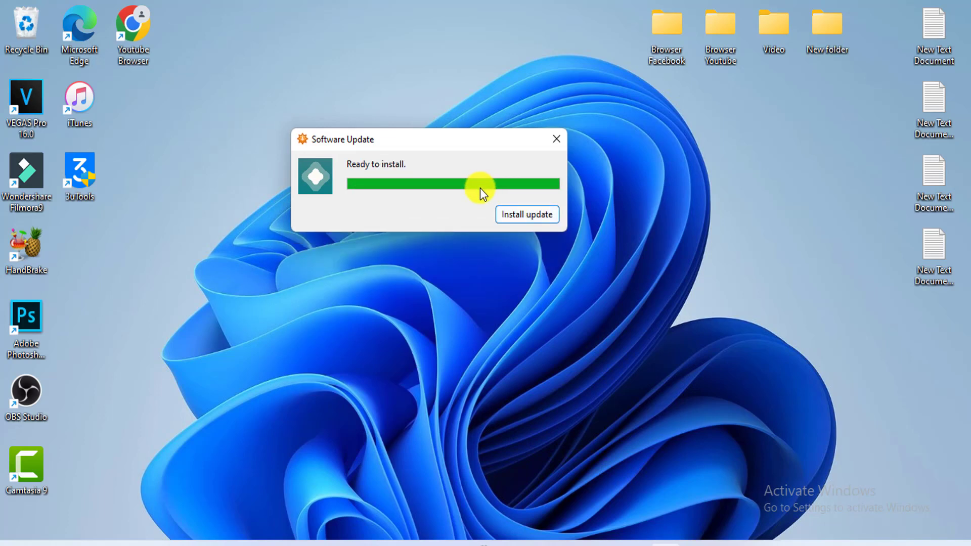
mouse_move(356, 168)
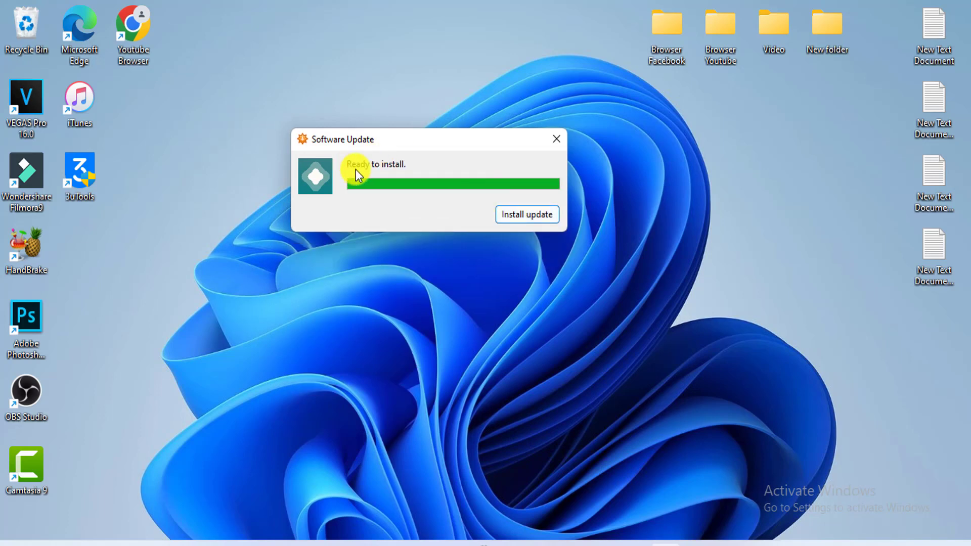
click(526, 215)
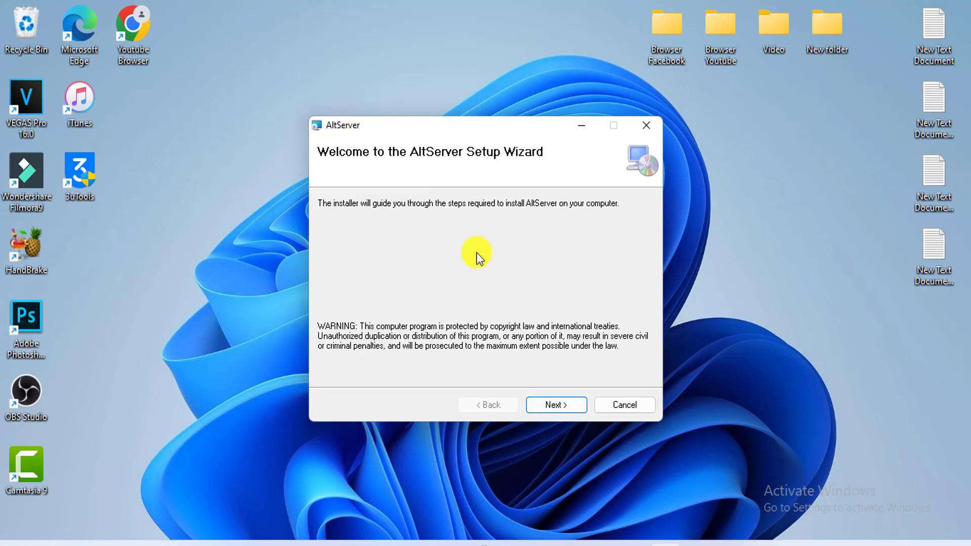
Install AltServer 1.6.1 past the files-in-use warning, close setup, and decline restarting.
click(555, 404)
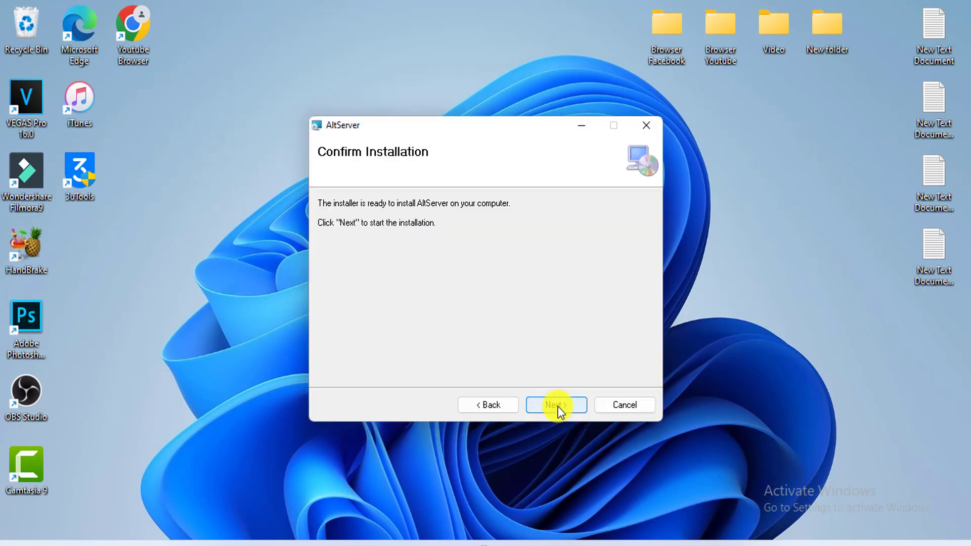
click(555, 405)
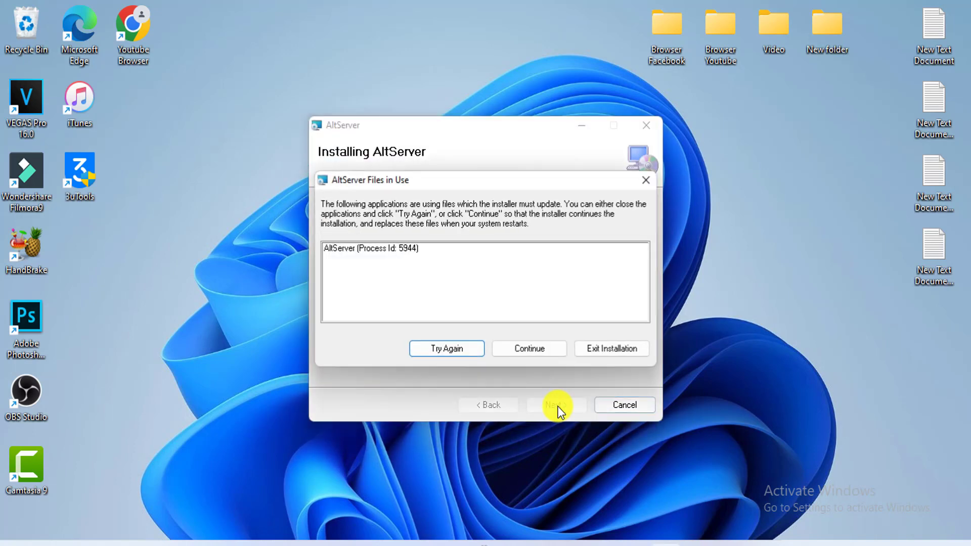
click(529, 349)
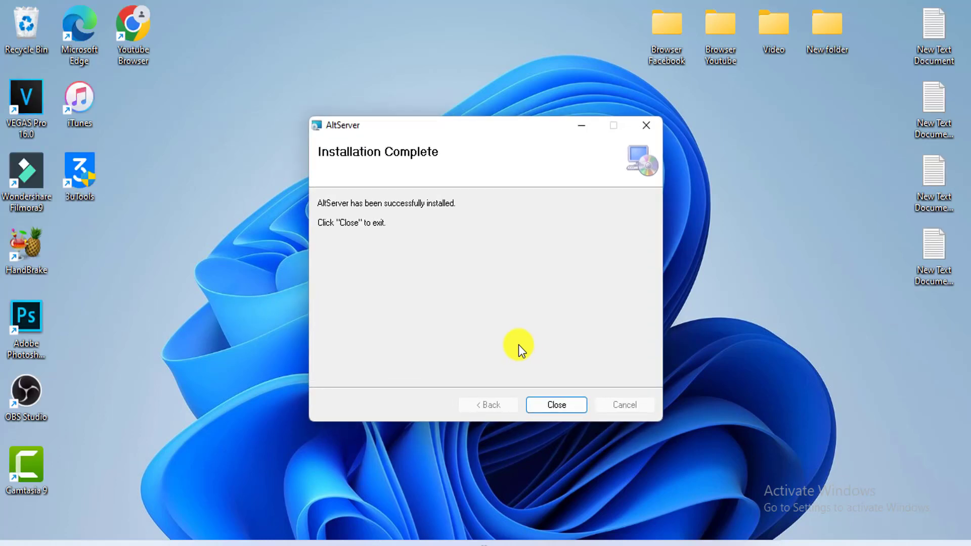
click(555, 404)
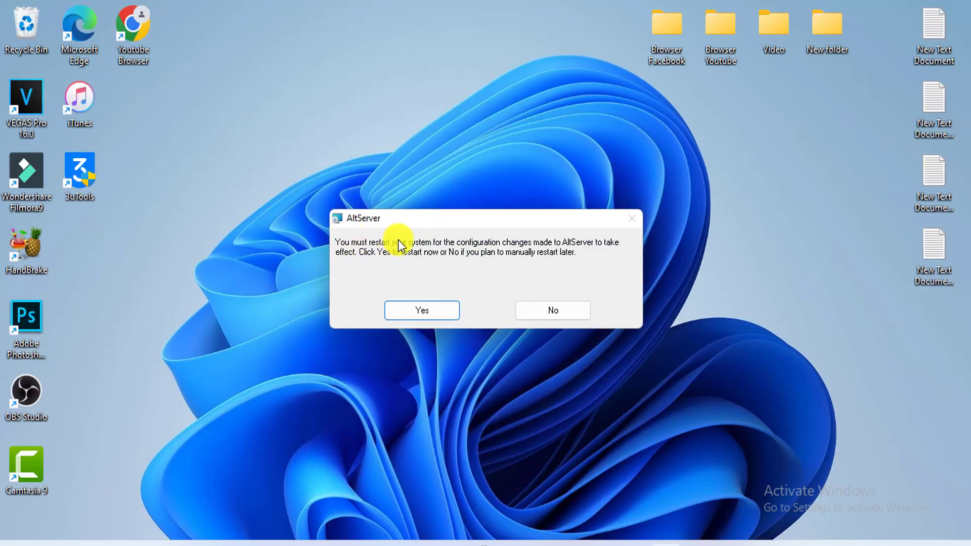
mouse_move(461, 252)
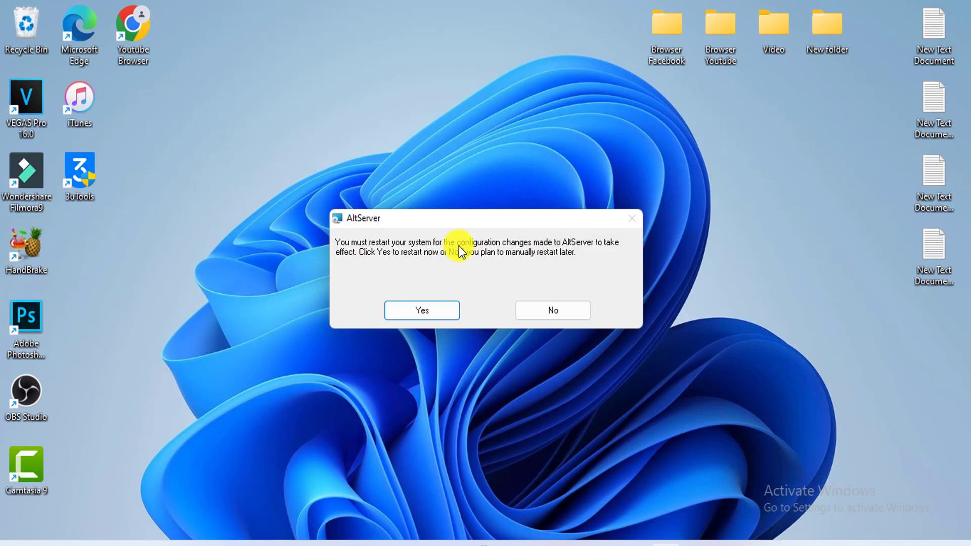
right_click(551, 263)
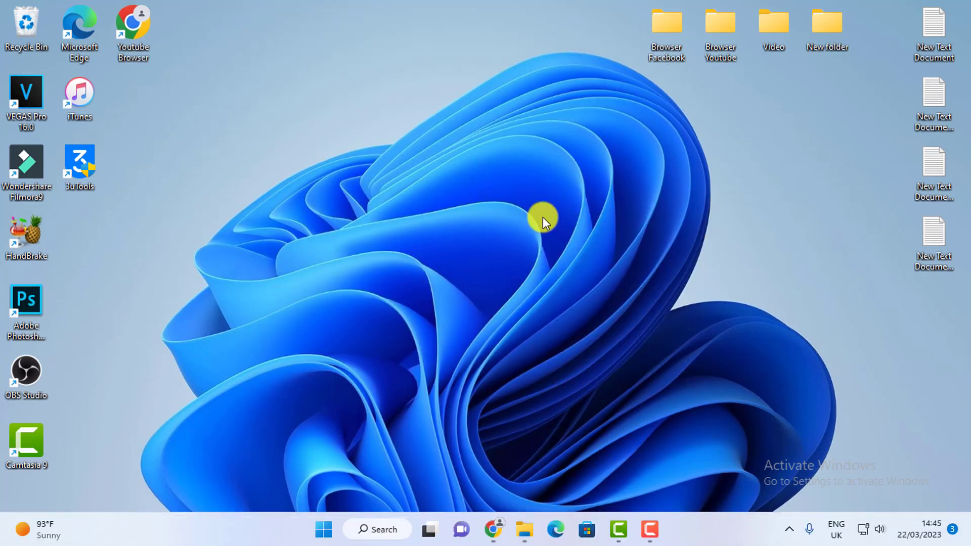
mouse_move(795, 530)
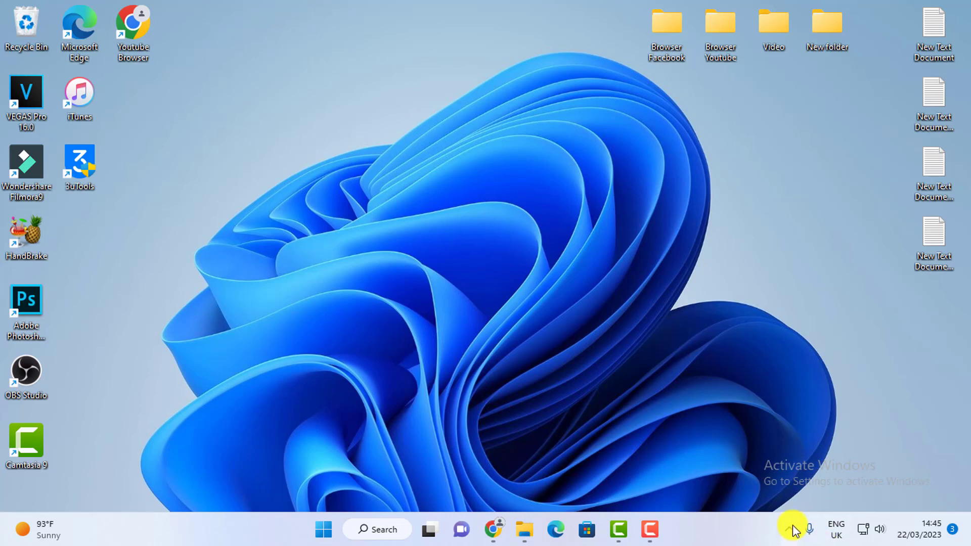
Install AltStore to the iPhone from the AltServer tray icon, signing in with the Apple ID password.
click(789, 529)
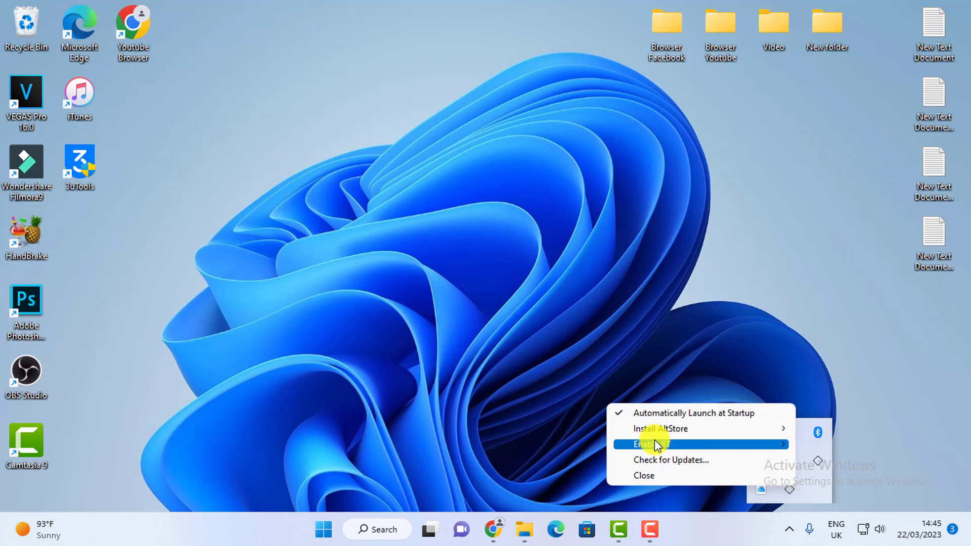
mouse_move(661, 428)
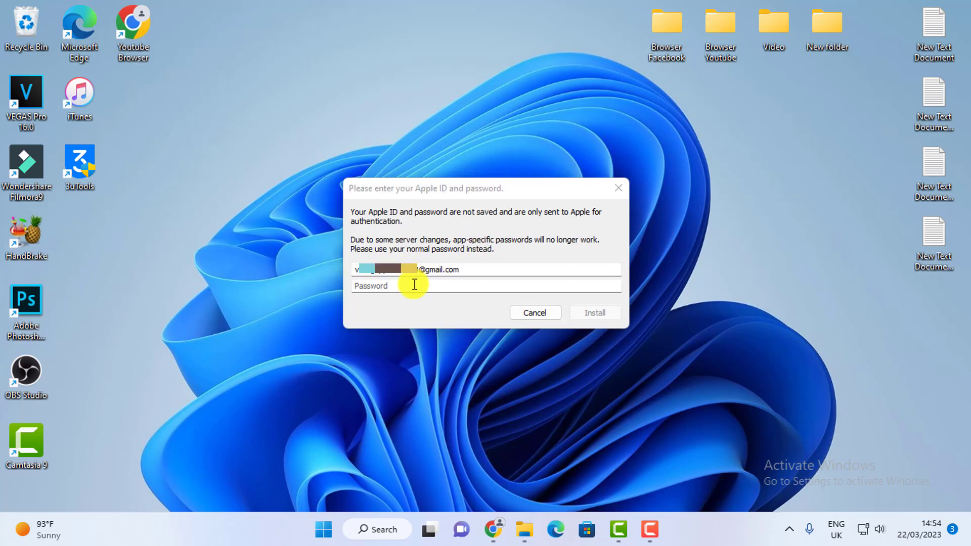
click(485, 284)
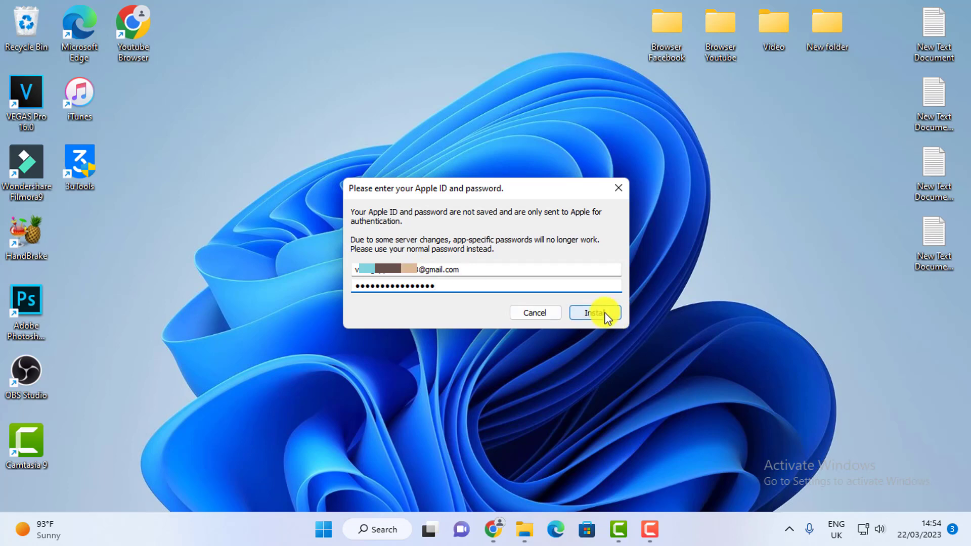
click(593, 313)
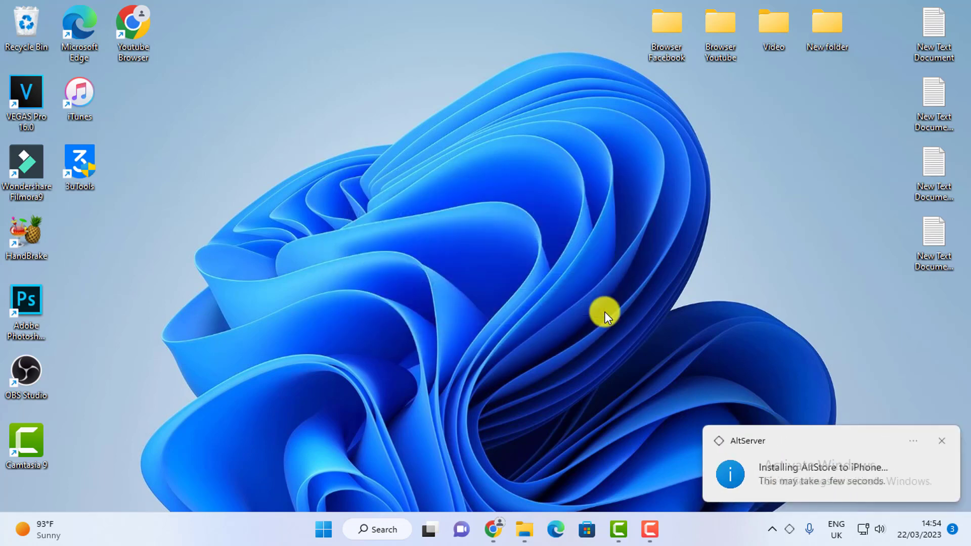
mouse_move(845, 469)
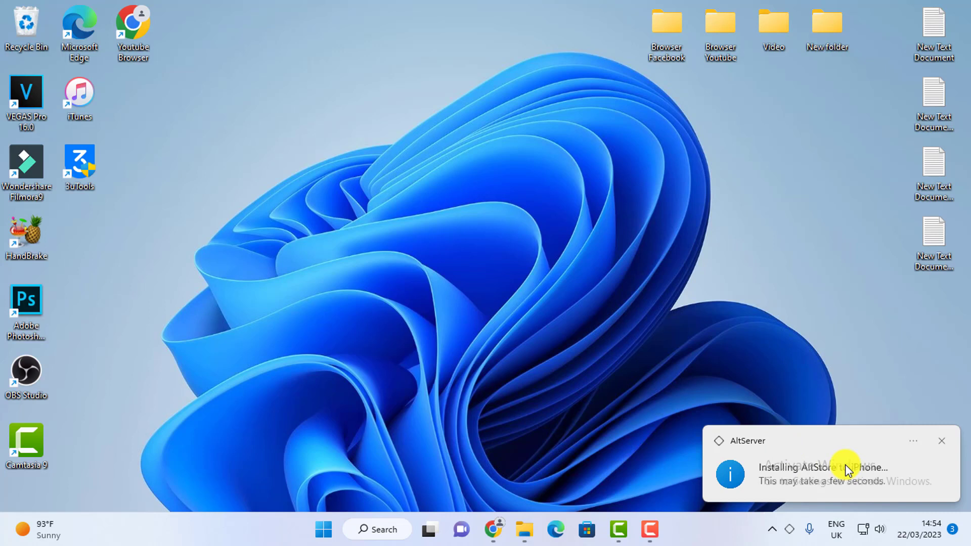
mouse_move(784, 395)
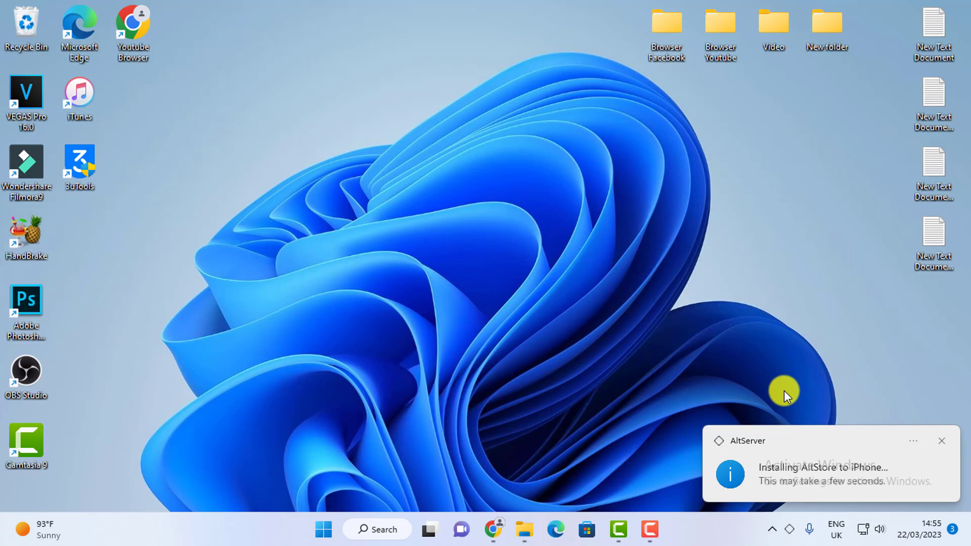
Click the AltServer 'Installation Succeeded' notification confirming AltStore is on the iPhone.
click(940, 441)
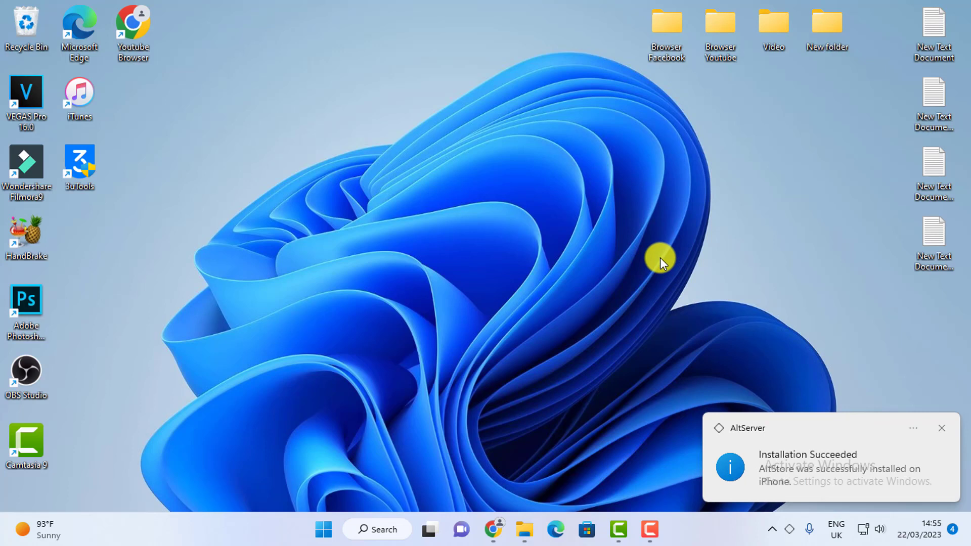
mouse_move(800, 460)
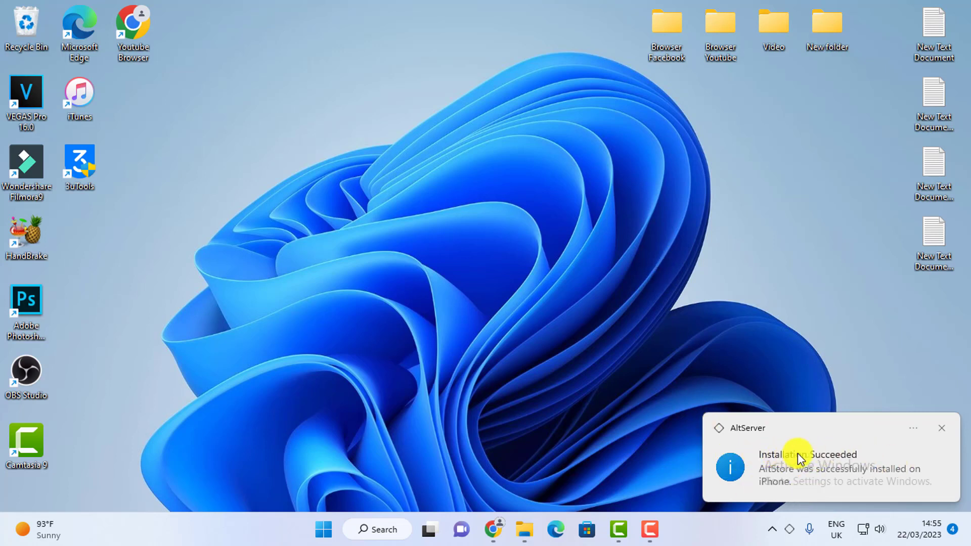
mouse_move(767, 480)
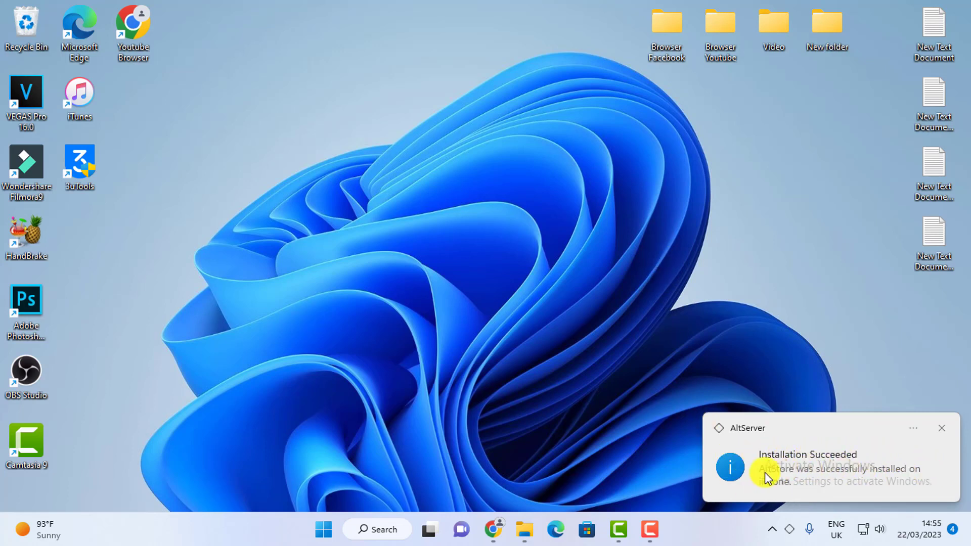